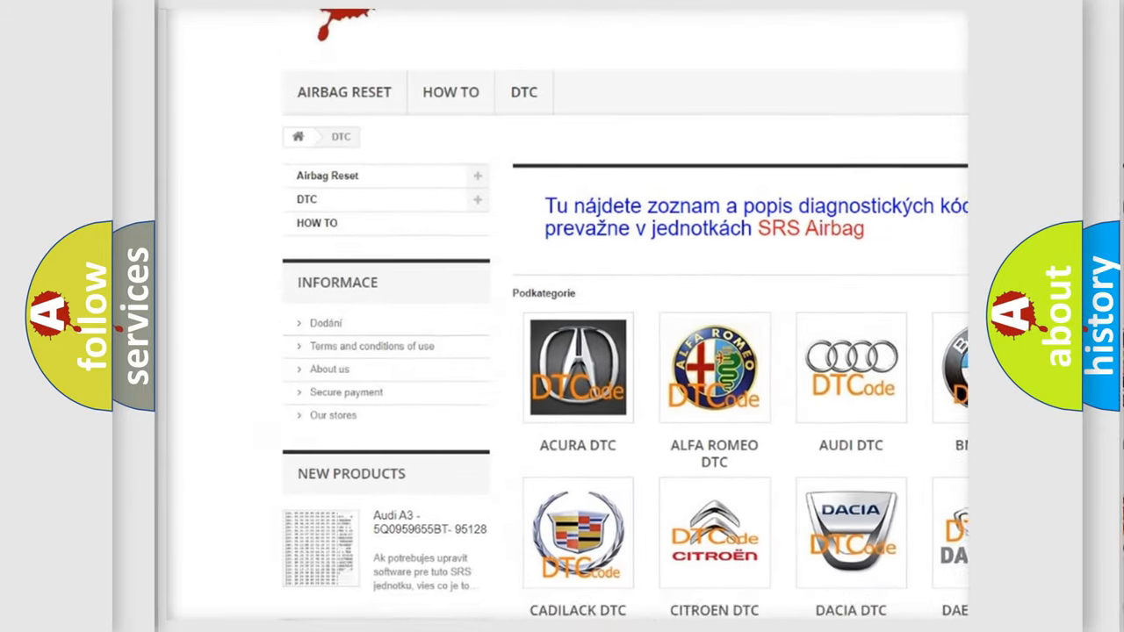
pyautogui.scroll(-3)
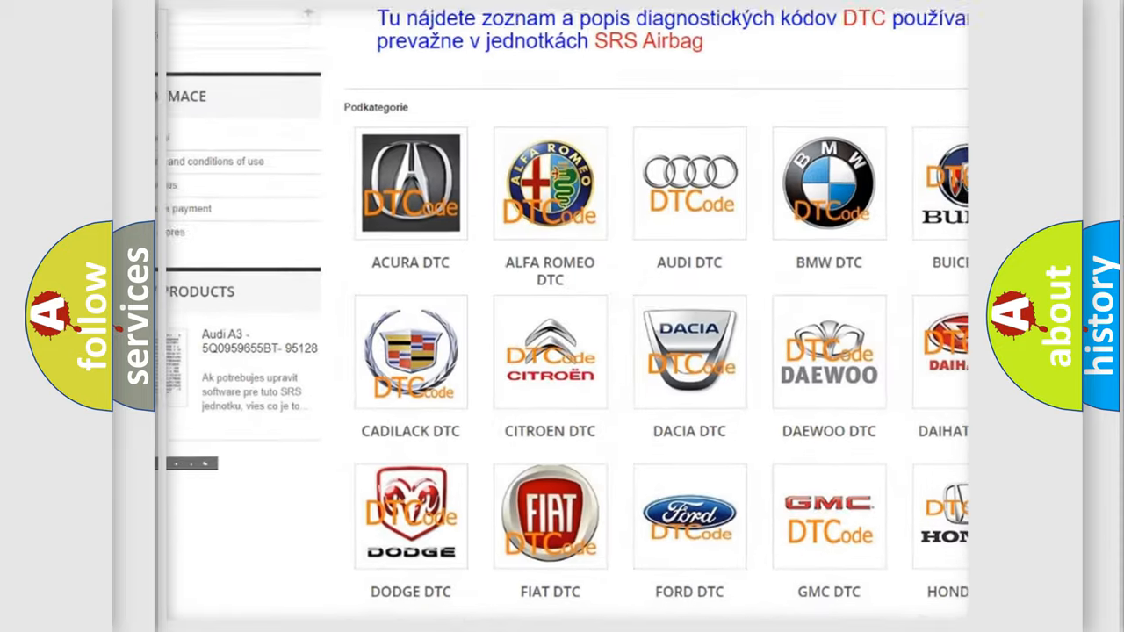
pyautogui.scroll(-3)
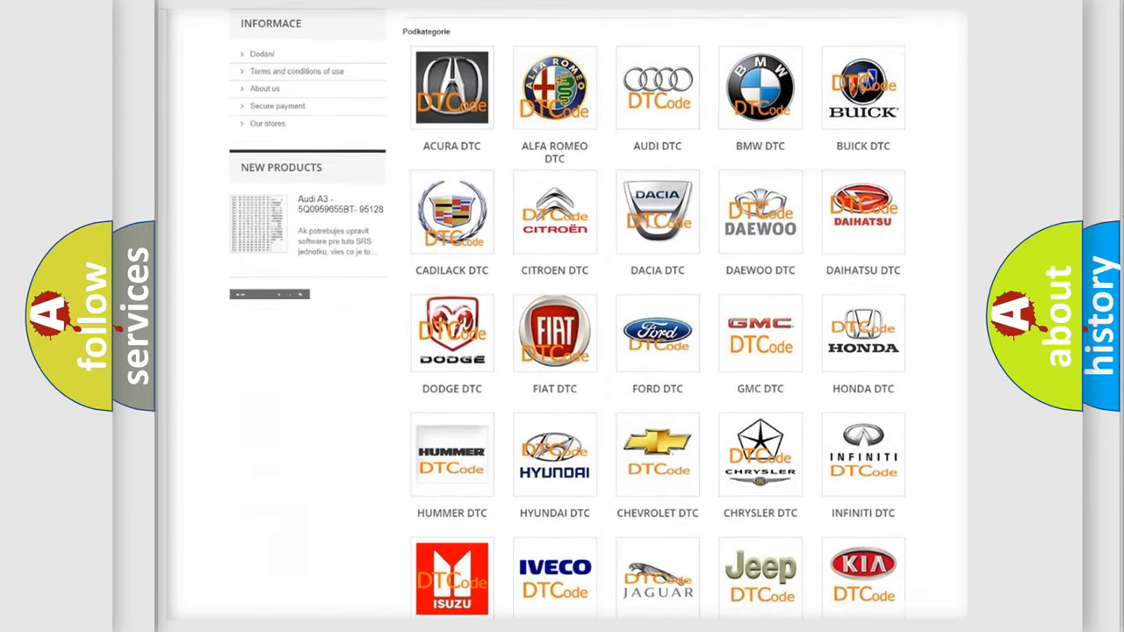
pyautogui.scroll(-3)
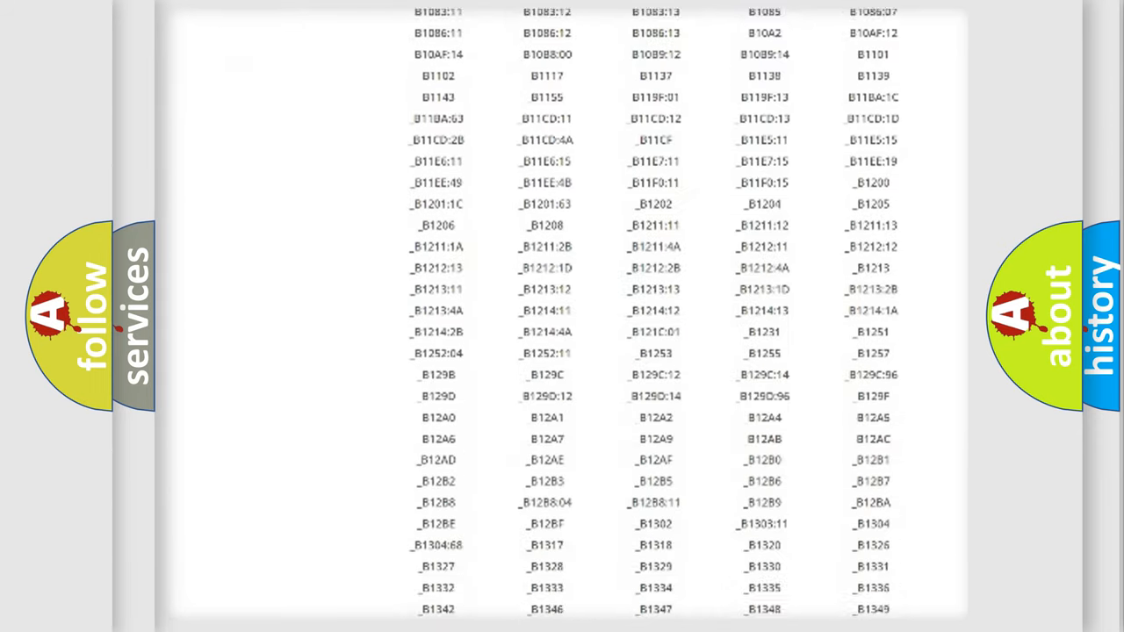
pyautogui.scroll(-3)
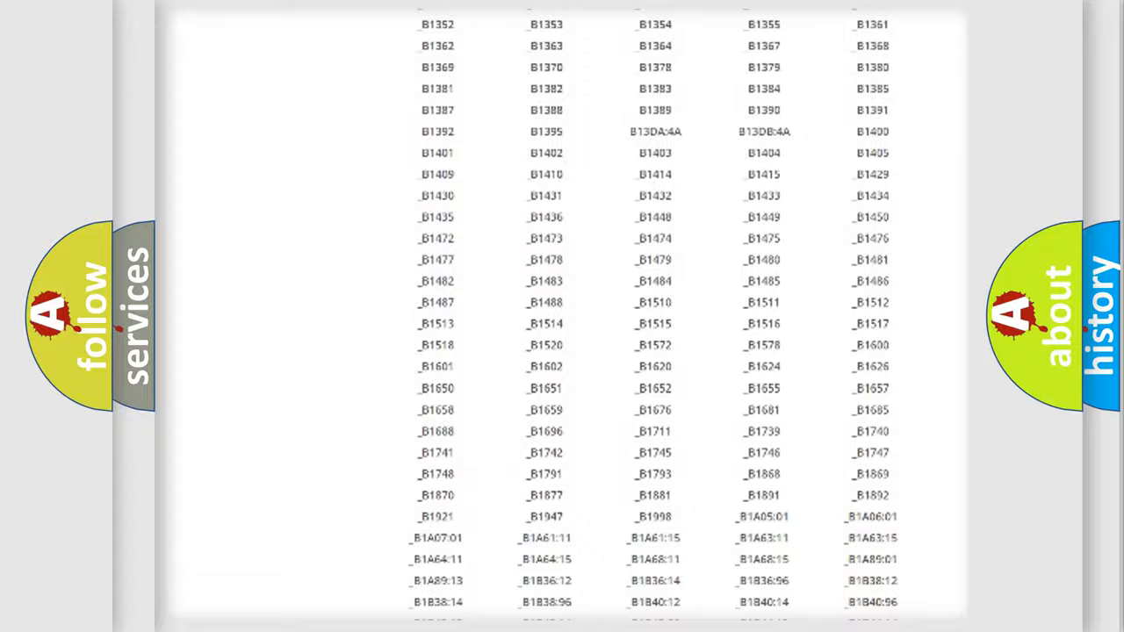
pyautogui.scroll(3)
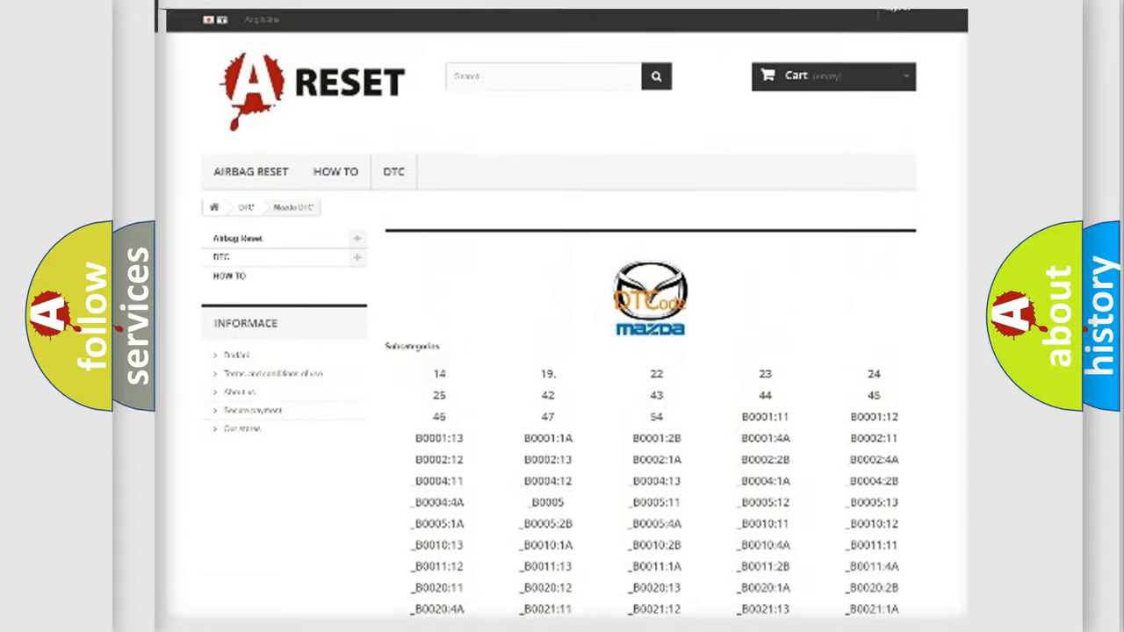